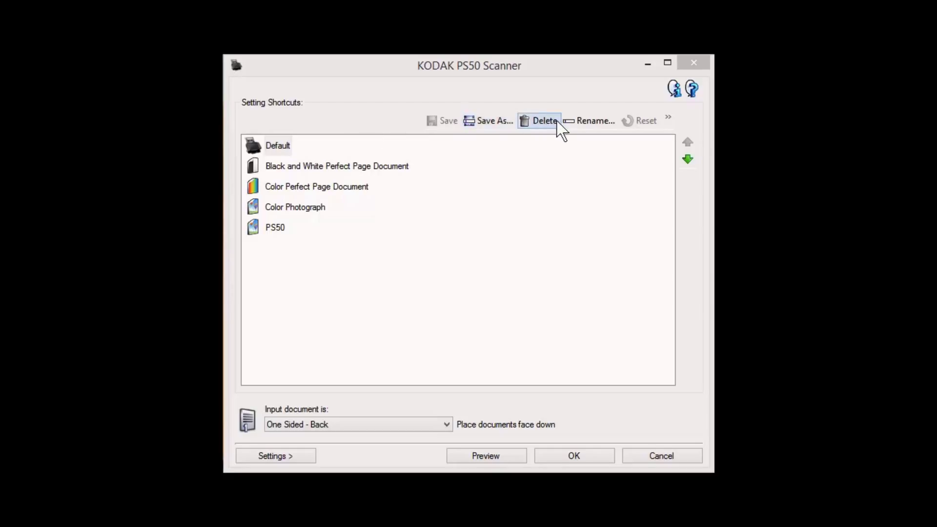
mouse_move(661, 129)
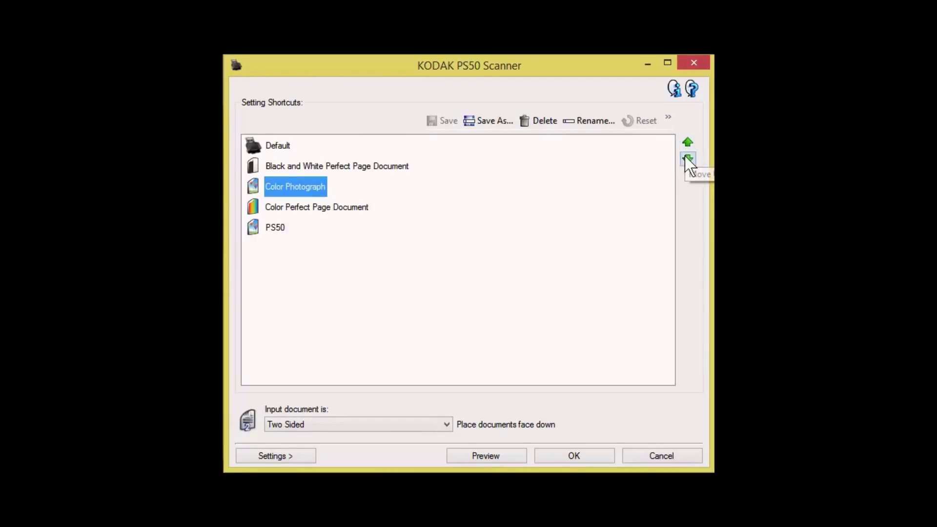
Reorder Color Photograph below Color Perfect Page Document and briefly browse the scanner help.
click(687, 160)
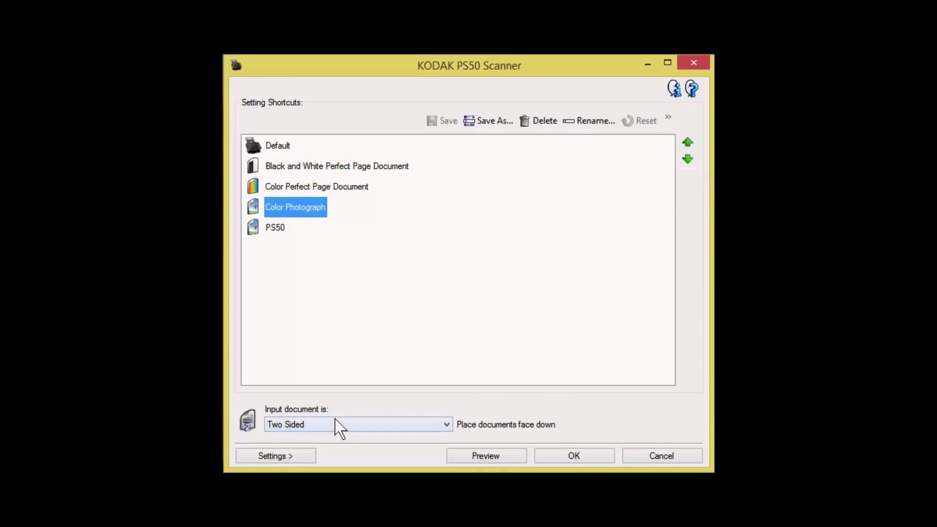
click(357, 425)
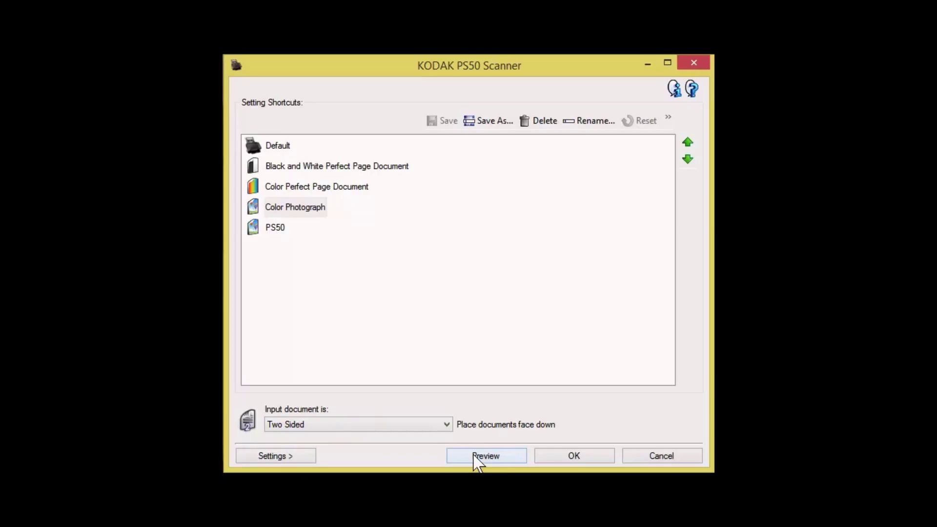
mouse_move(574, 456)
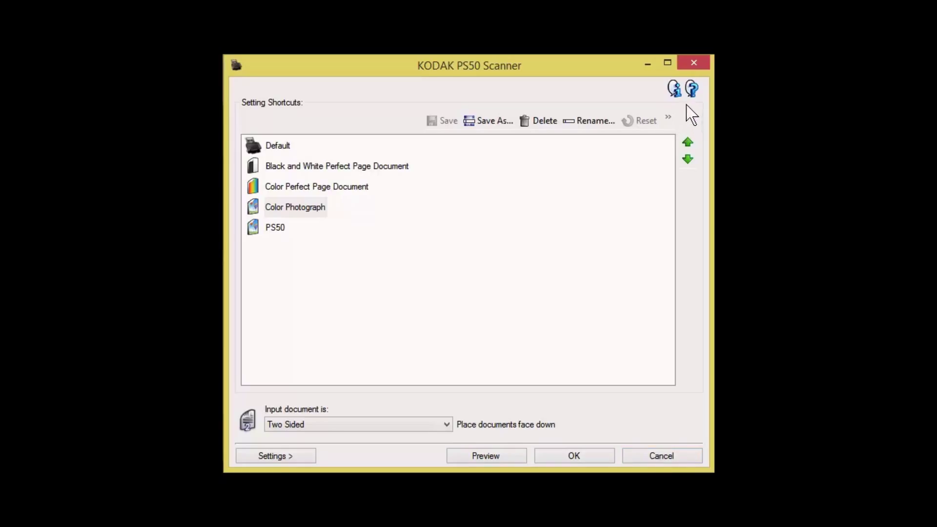
mouse_move(691, 90)
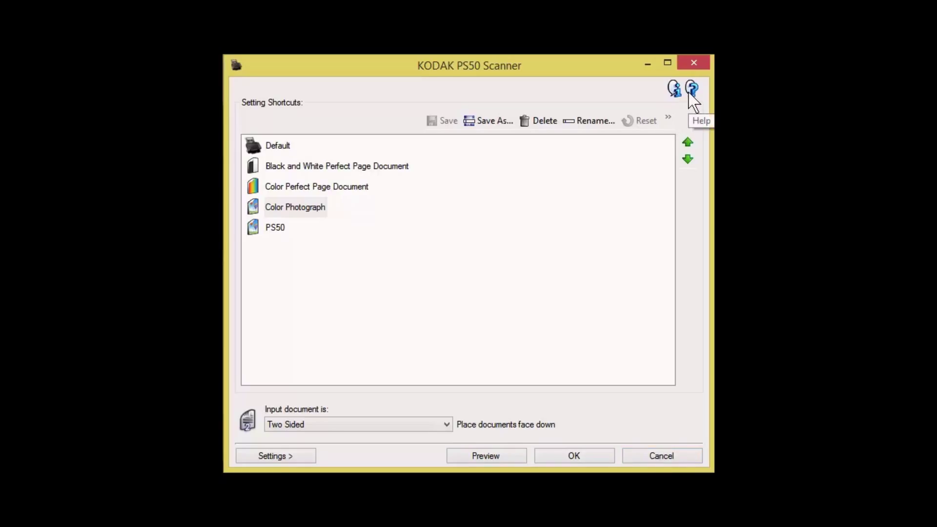
click(691, 89)
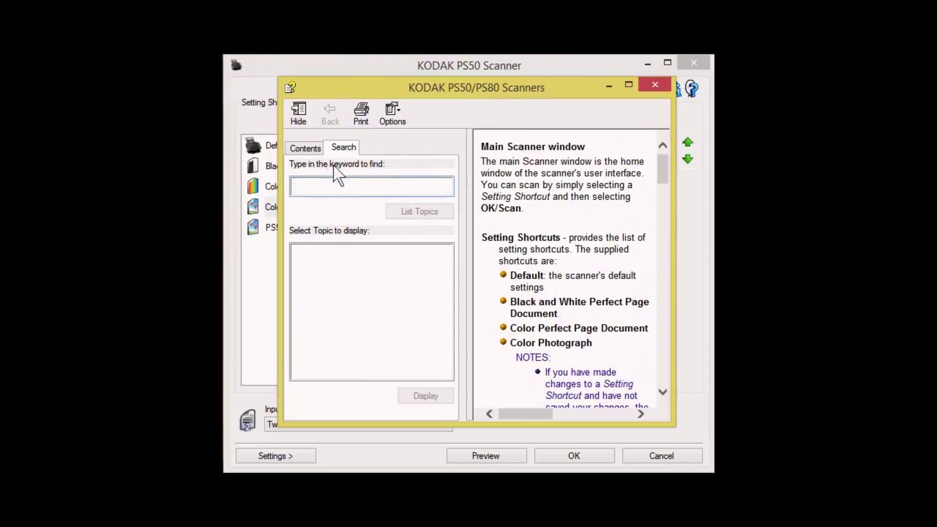
click(370, 185)
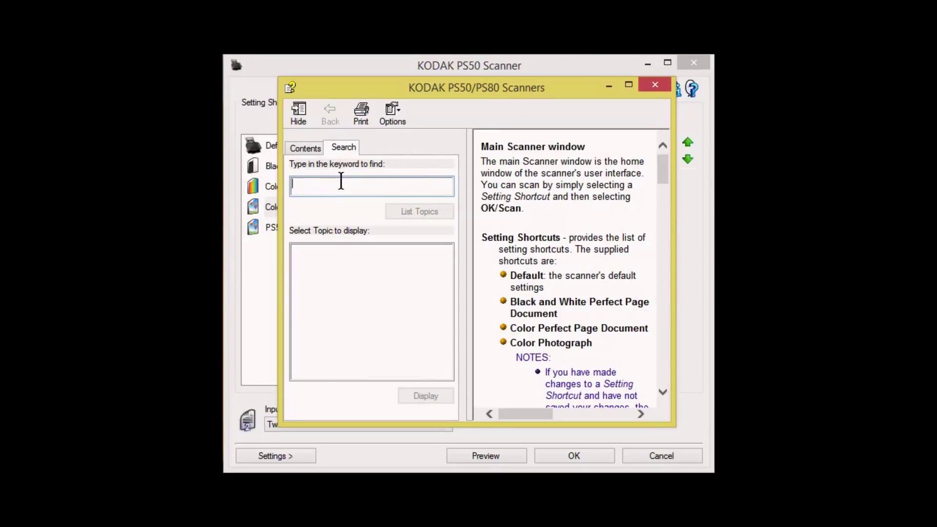
click(306, 147)
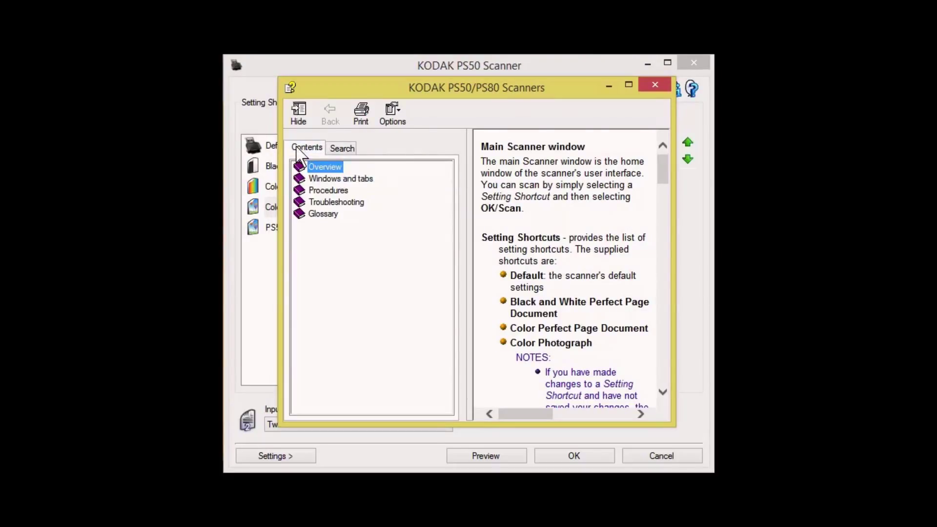
click(655, 84)
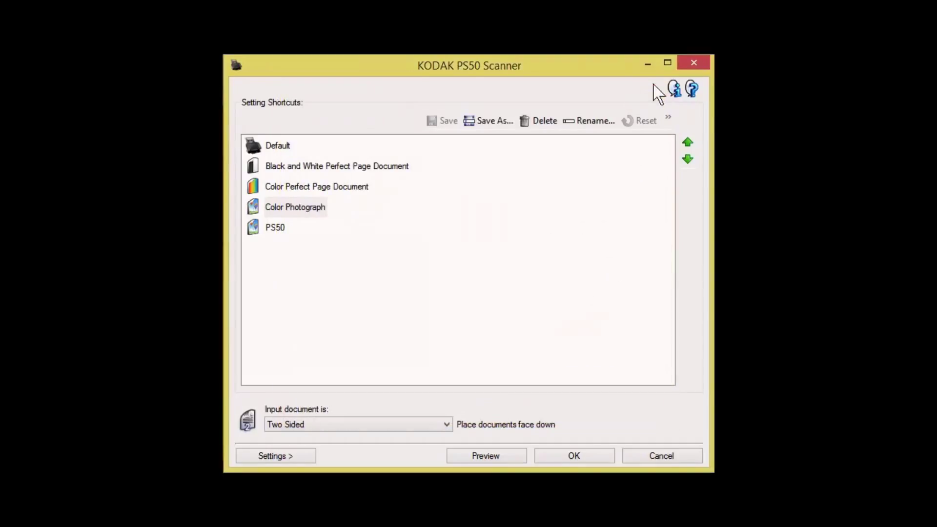
Select the Default shortcut and set its input document to Two Sided.
click(277, 146)
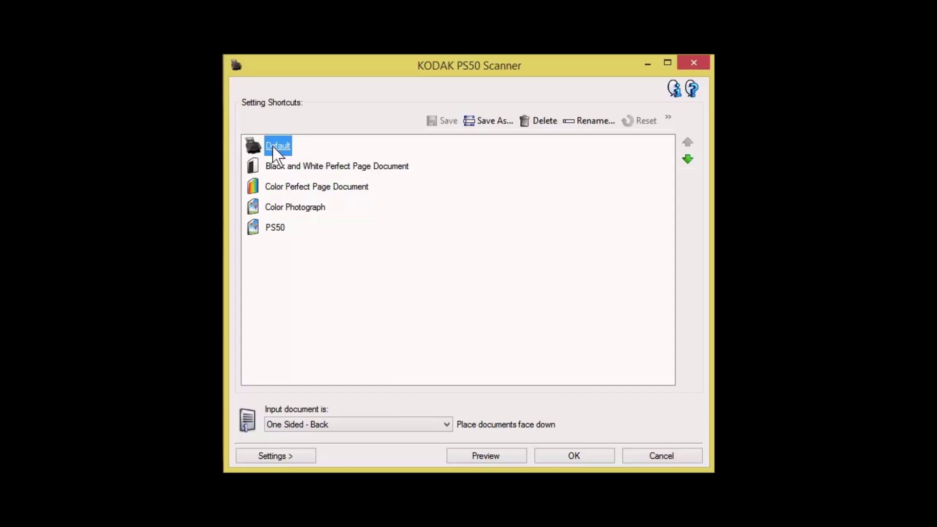
mouse_move(397, 430)
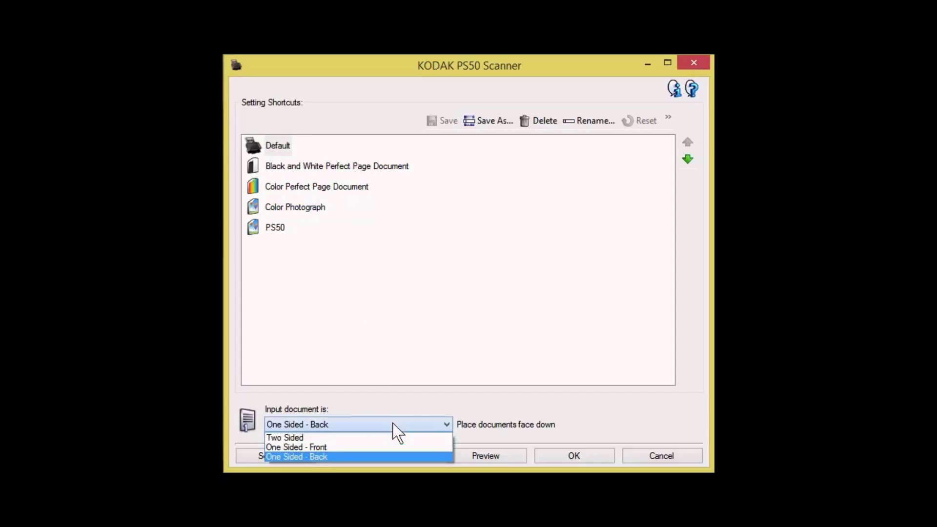
click(285, 437)
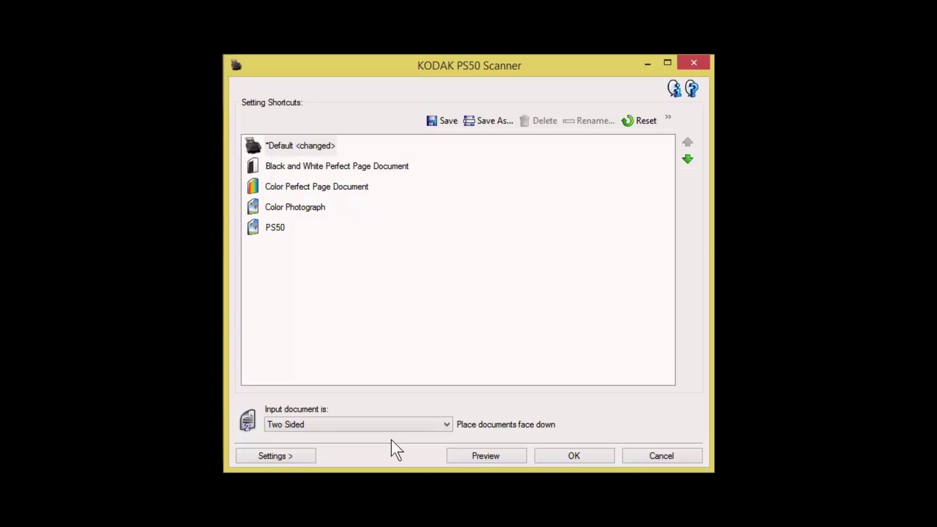
In the Default shortcut's General settings, set the scan resolution to 600 dpi.
click(276, 456)
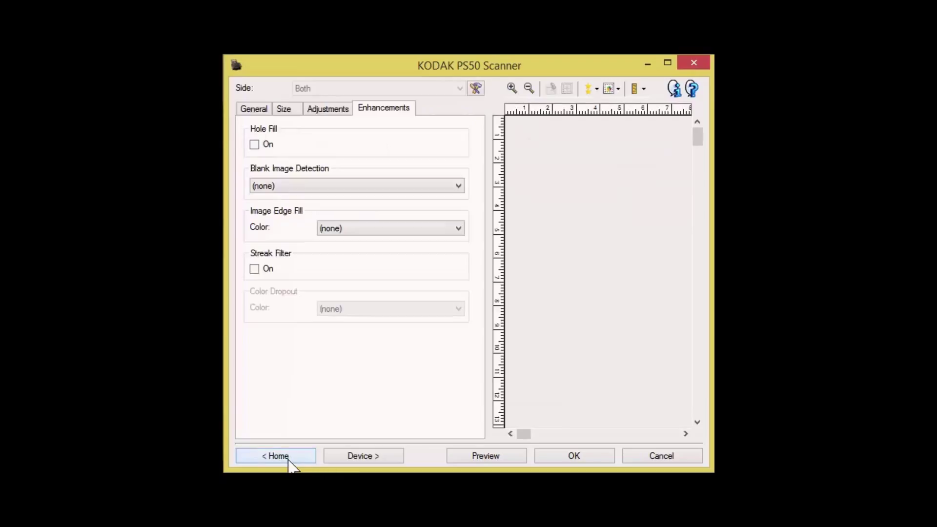
click(253, 109)
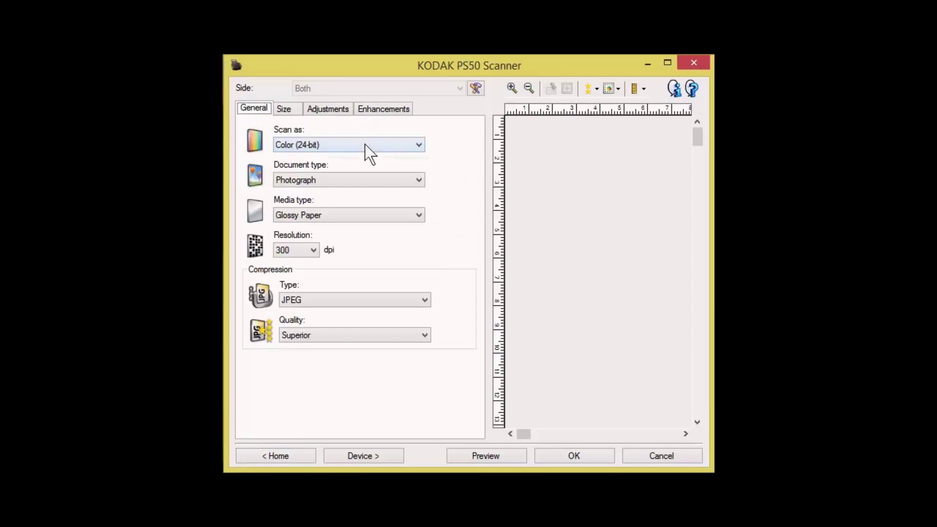
click(348, 144)
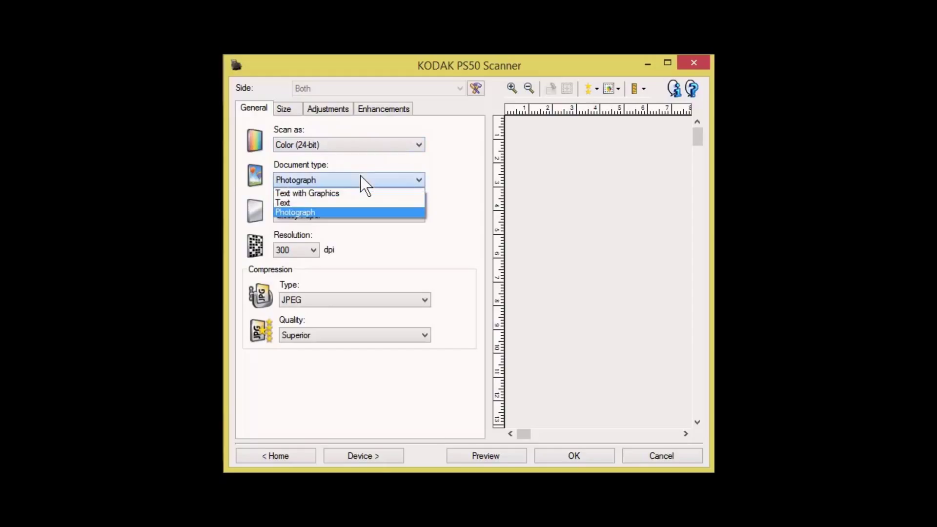
click(294, 212)
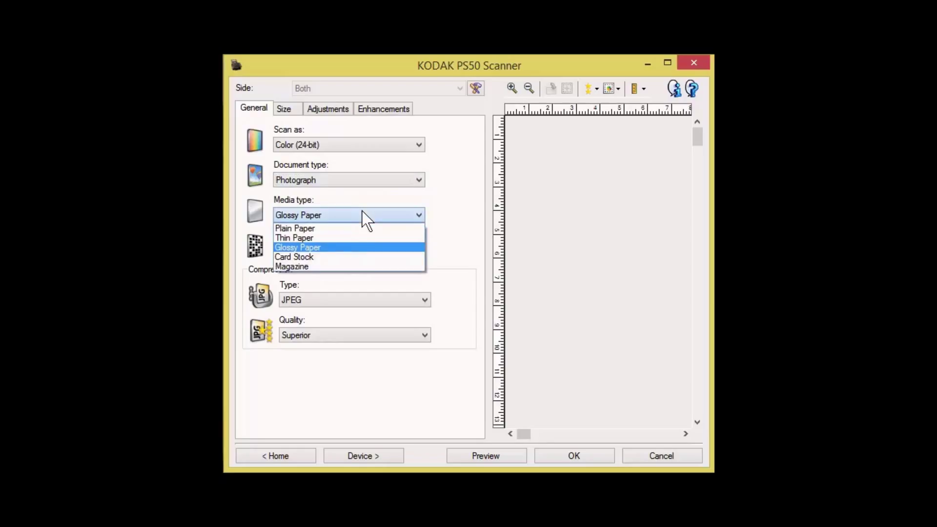
click(298, 247)
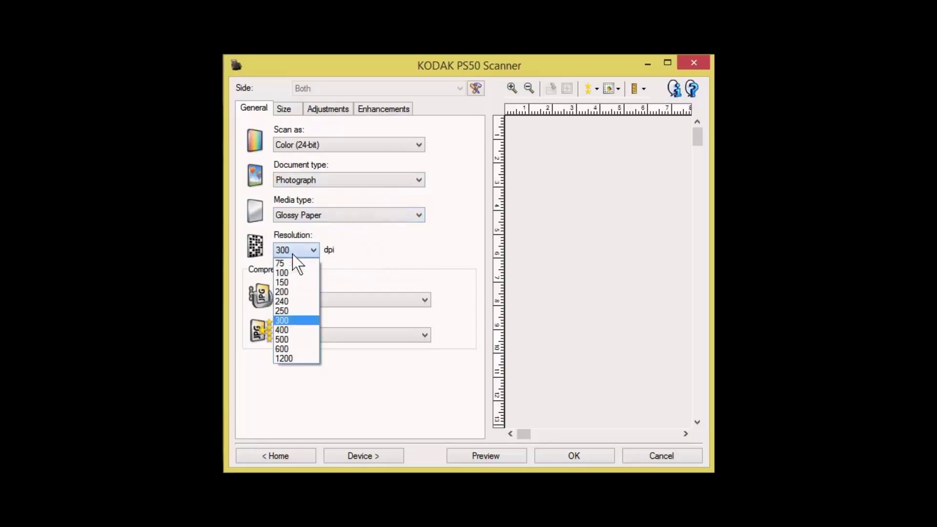
click(281, 349)
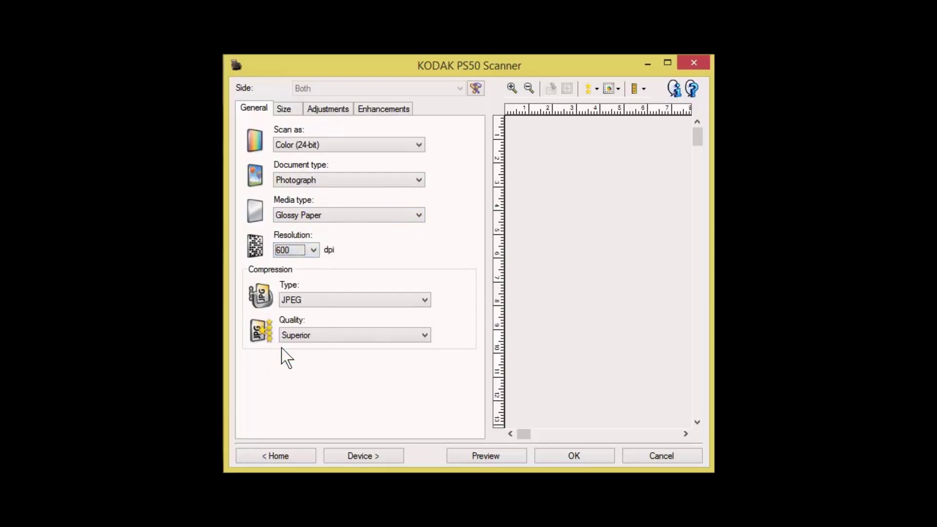
mouse_move(355, 284)
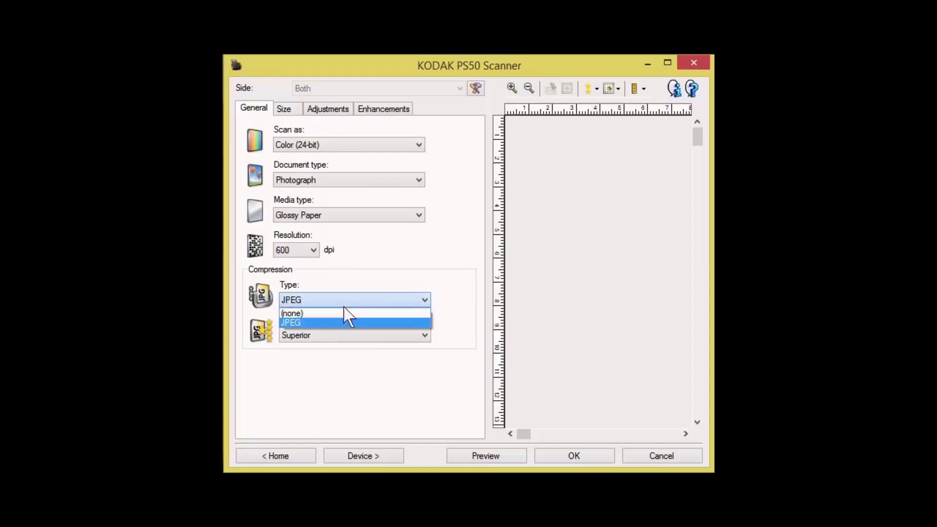
Set Compression Type to (none) so photos are saved uncompressed.
click(292, 314)
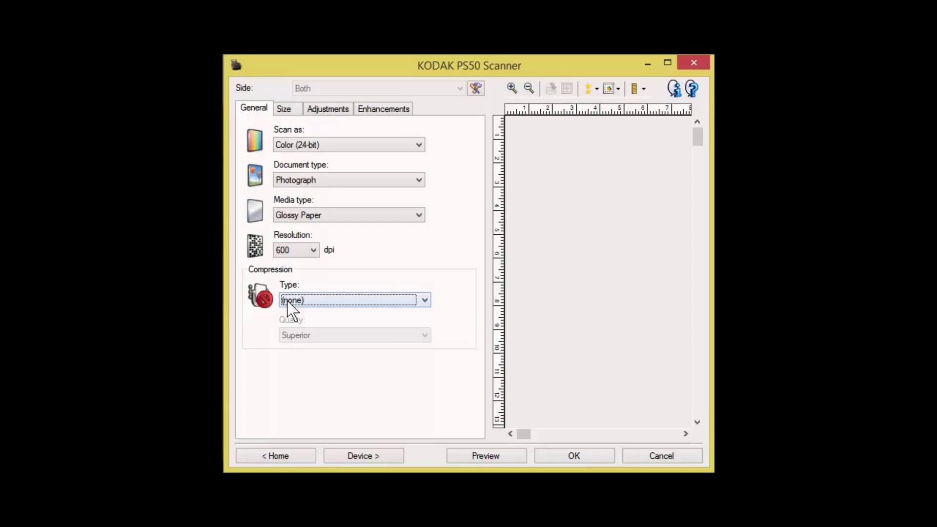
click(284, 108)
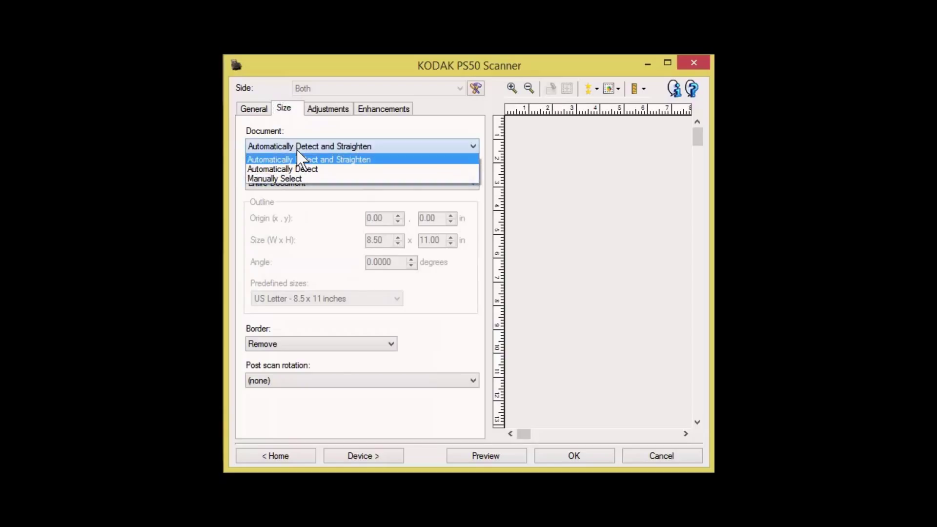
Set Document to Automatically Detect and Straighten and Border to Remove.
click(309, 159)
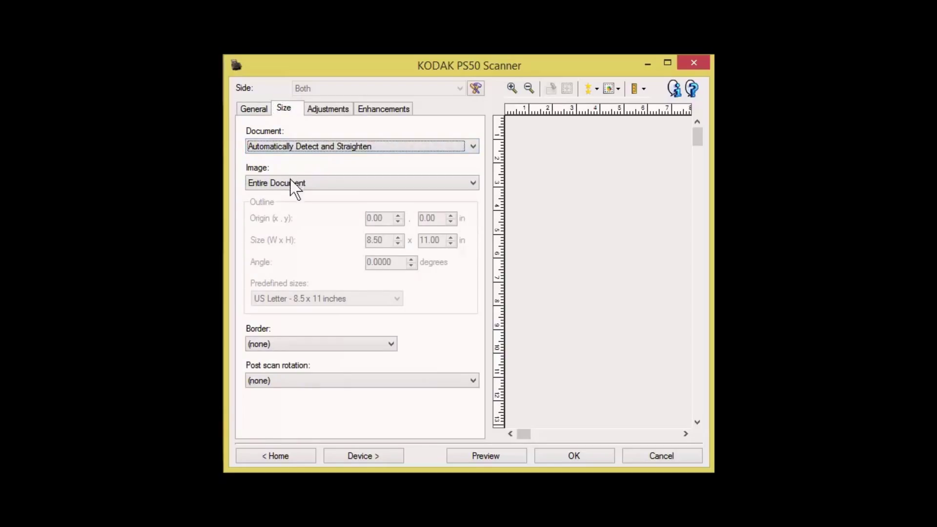
click(361, 183)
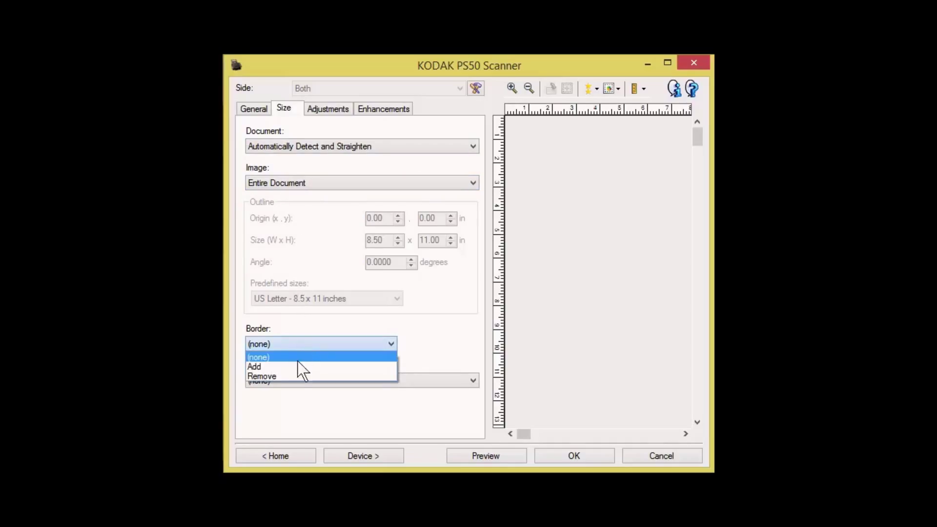
click(261, 376)
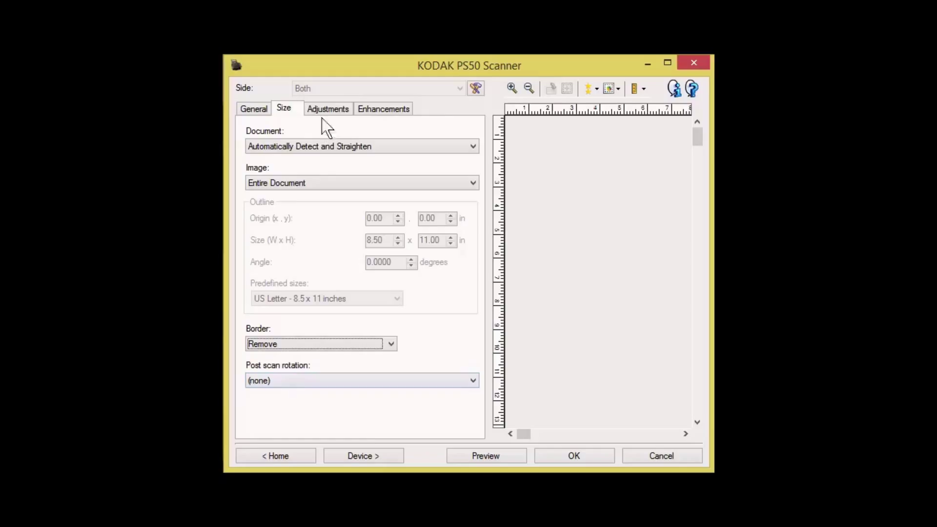
click(328, 108)
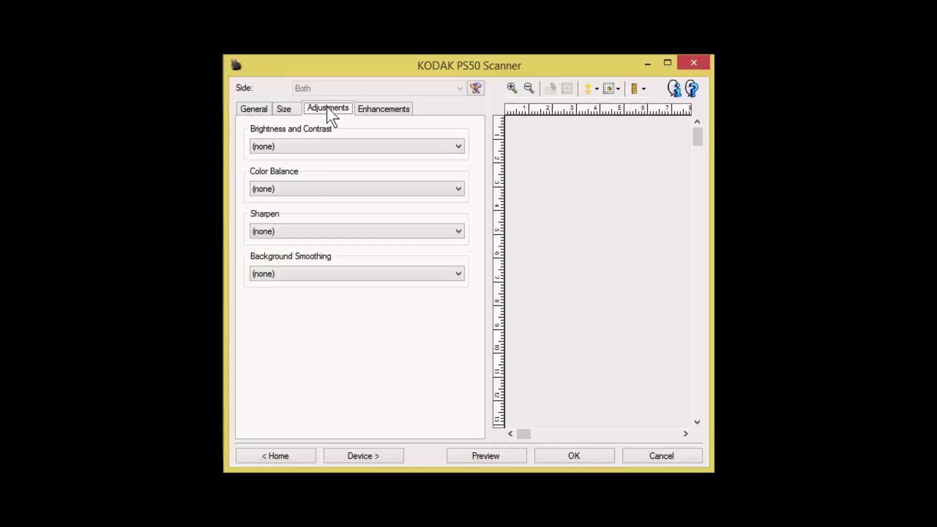
mouse_move(382, 108)
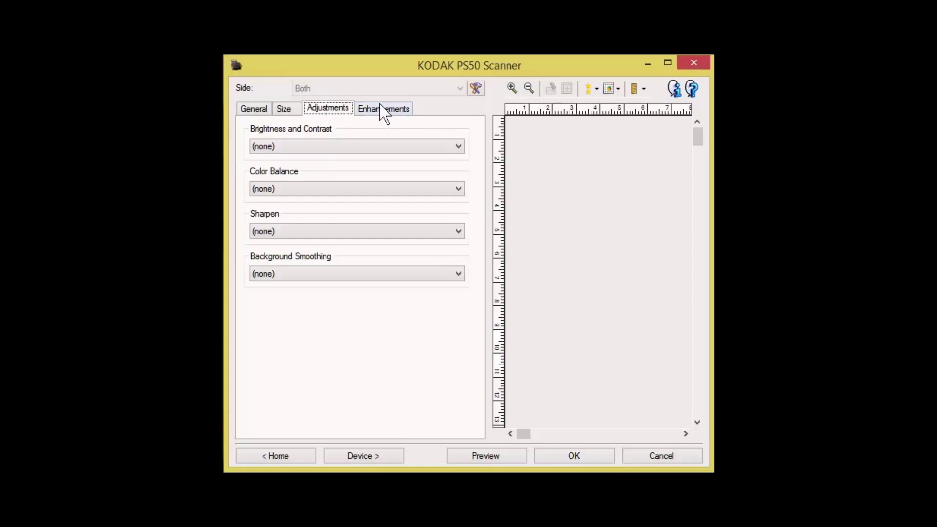
In Enhancements, set Blank Image Detection to Based on Document Content at 1% content.
click(382, 109)
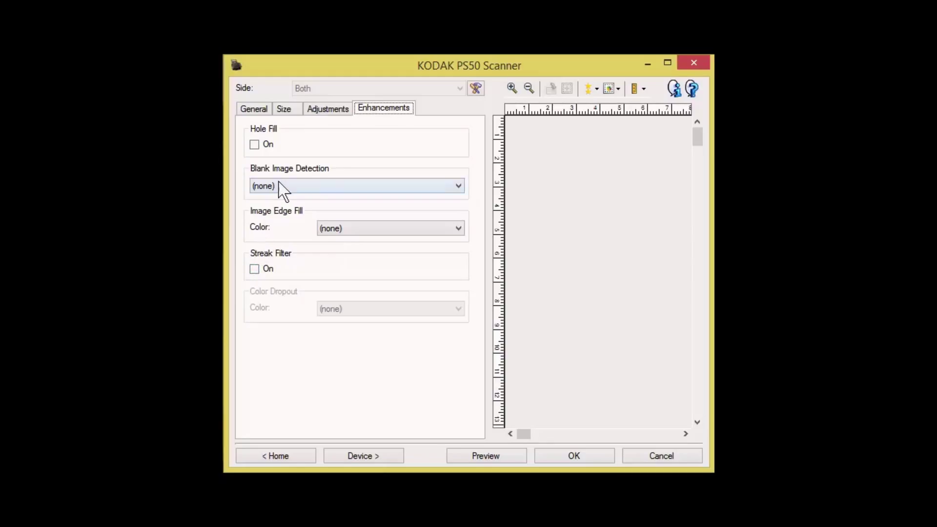
click(355, 186)
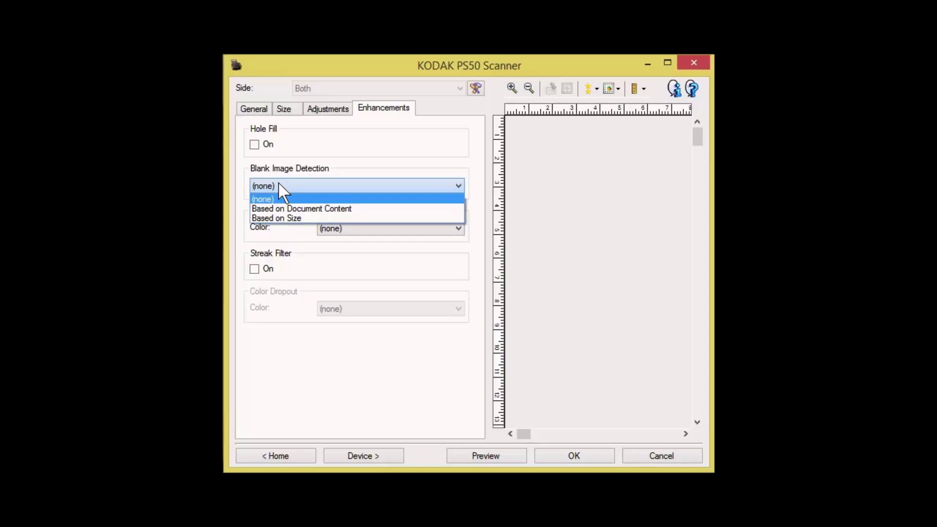
mouse_move(302, 209)
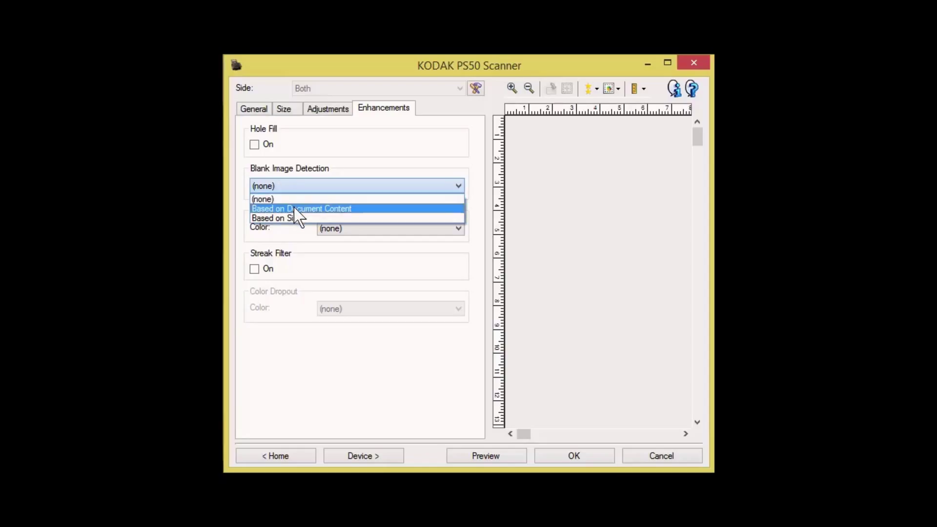
click(301, 208)
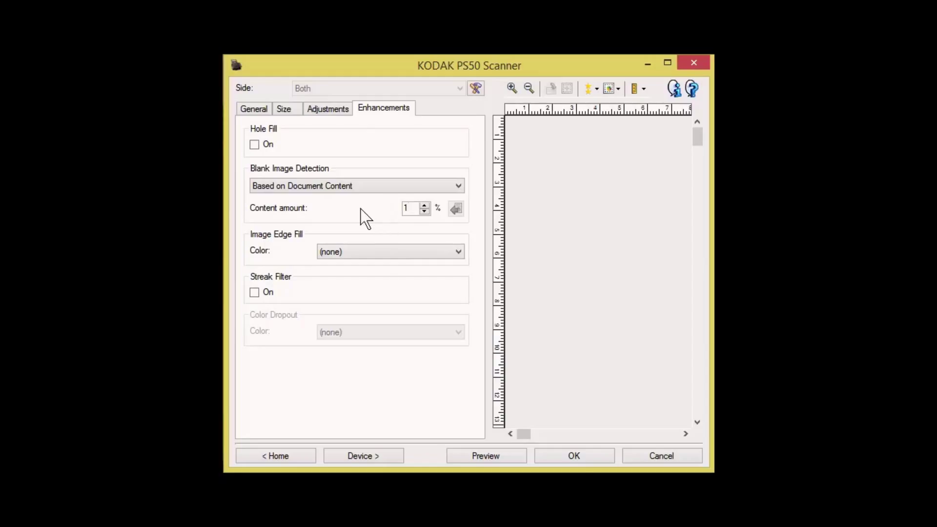
click(411, 207)
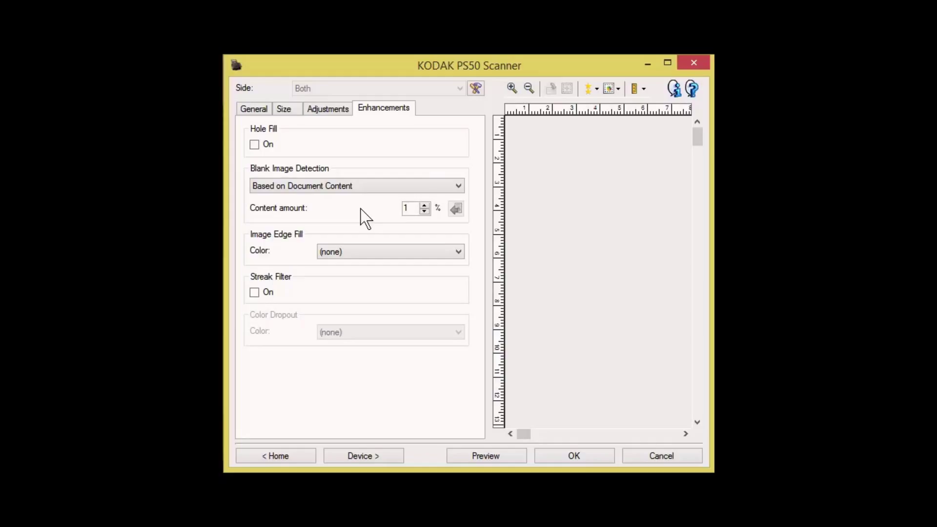
click(410, 207)
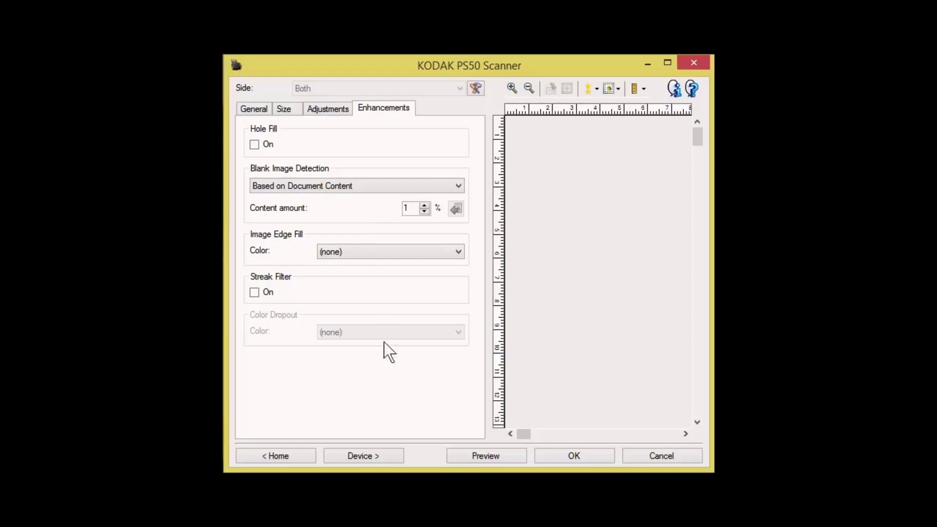
mouse_move(391, 126)
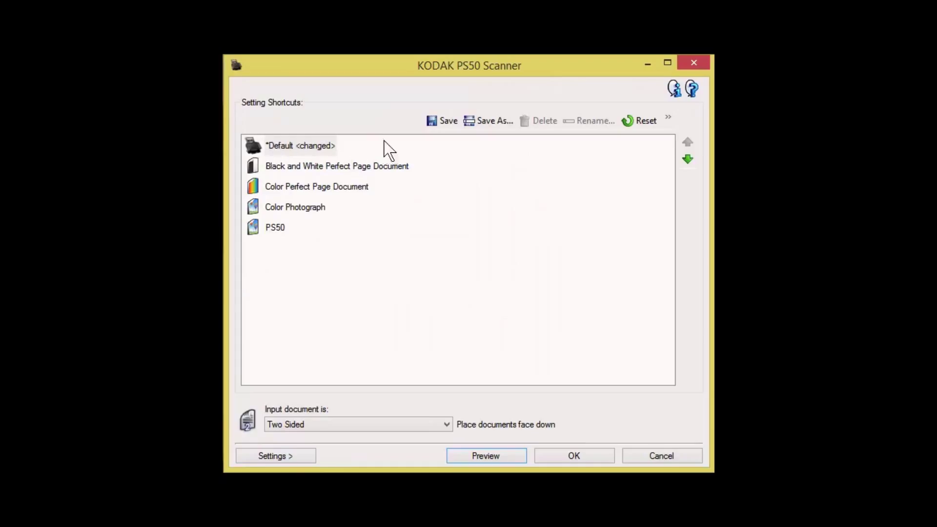
Save the changed settings into the Default shortcut.
click(448, 120)
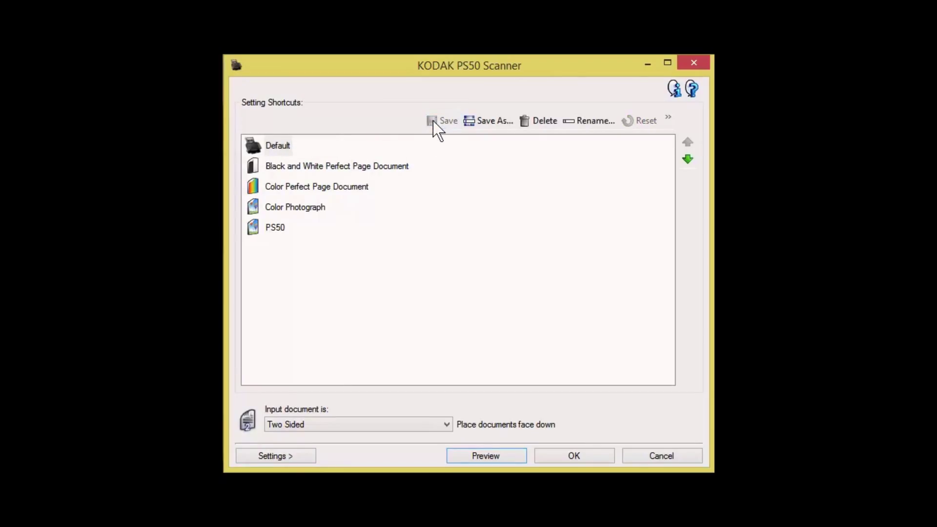